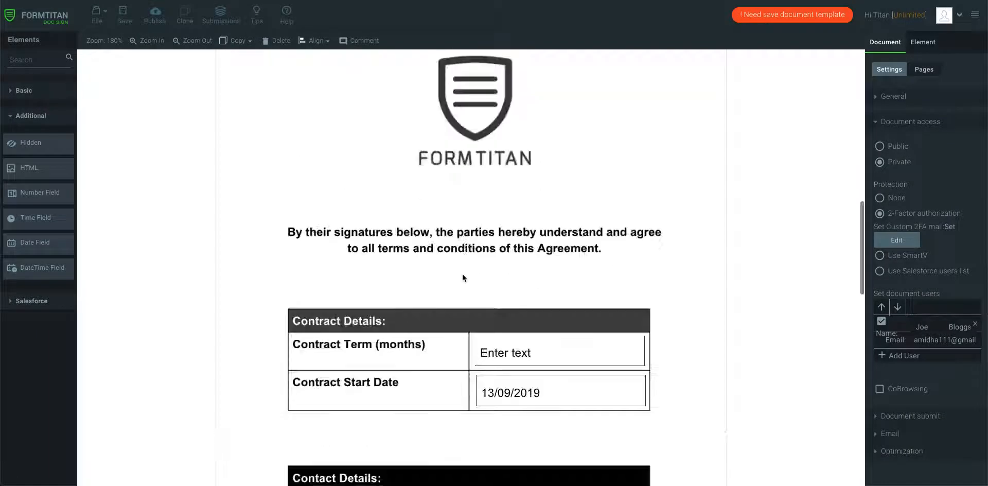
# - Scroll back to the first page showing the Titan Sign Demo title and first section
pyautogui.scroll(3)
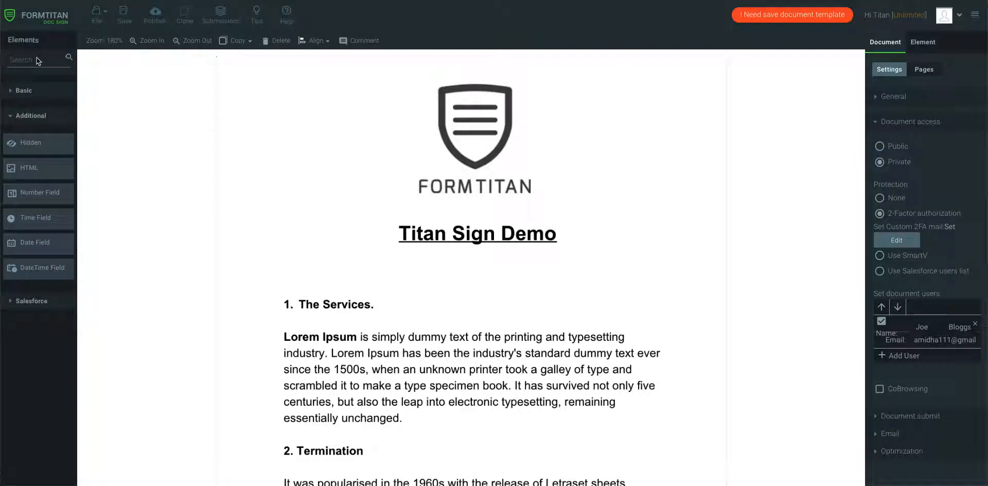
pyautogui.moveTo(52, 194)
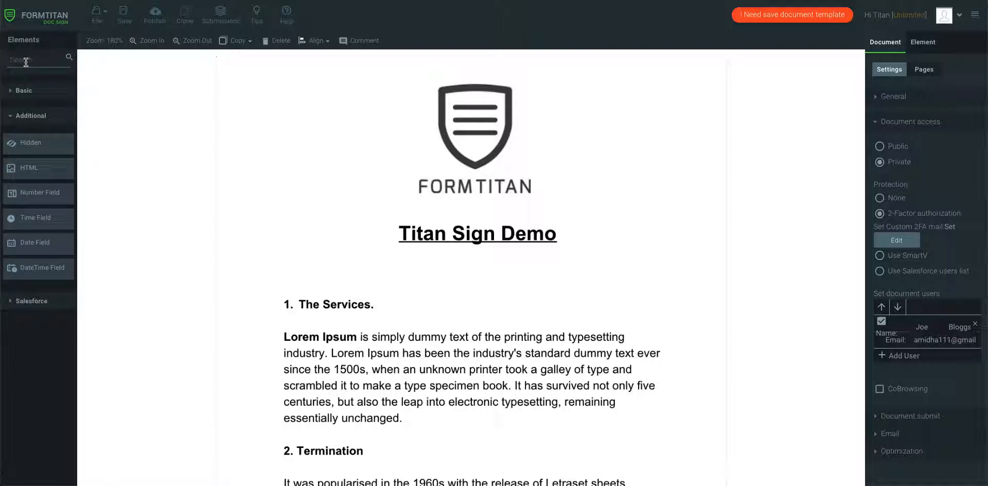
# - Place TextField, DateField and EmailField from Elements beside the title and logo
pyautogui.write('text')
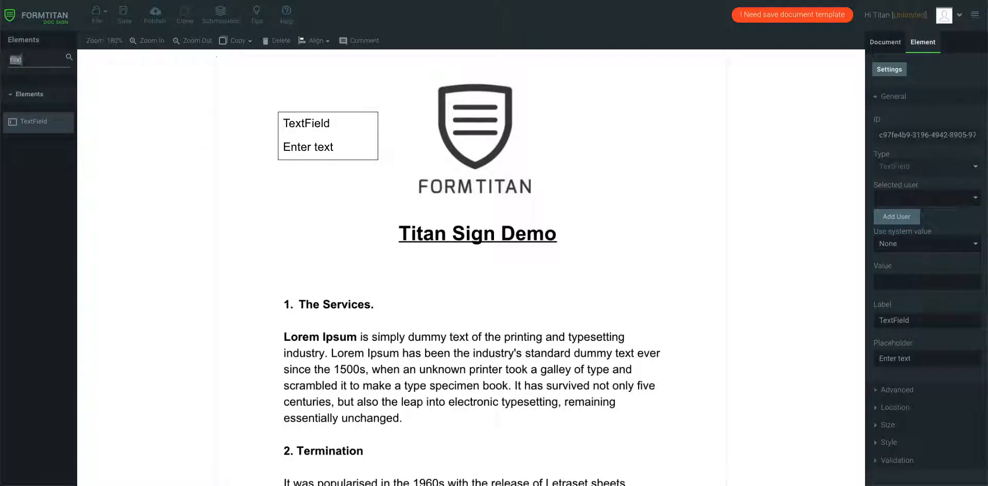
pyautogui.write('date')
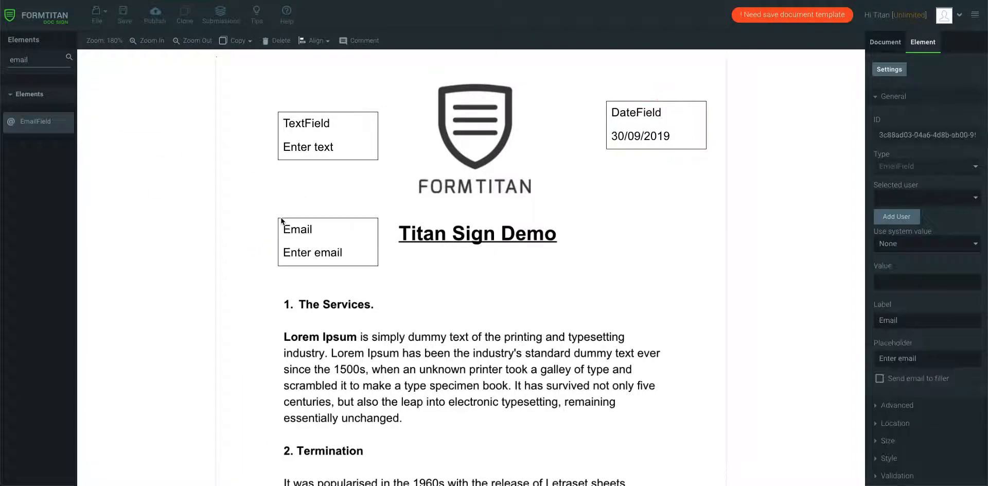
pyautogui.click(327, 136)
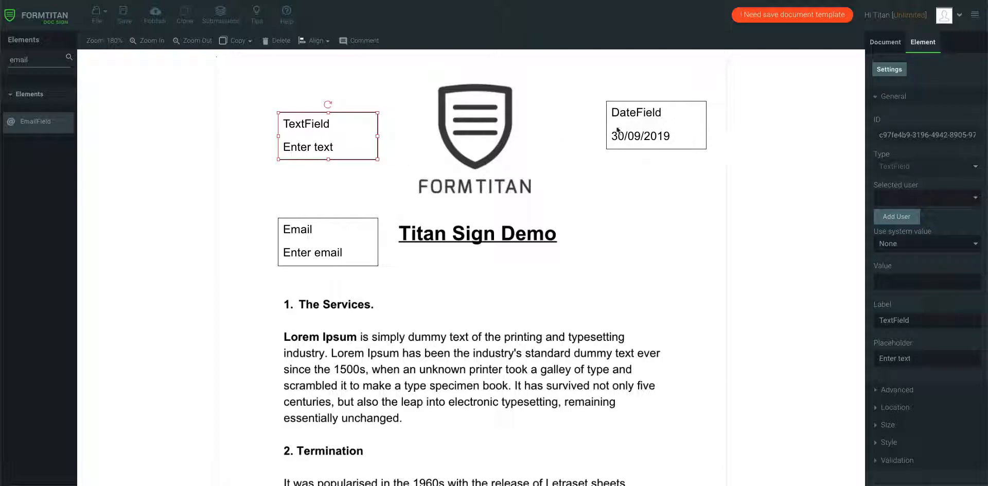
pyautogui.moveTo(328, 227)
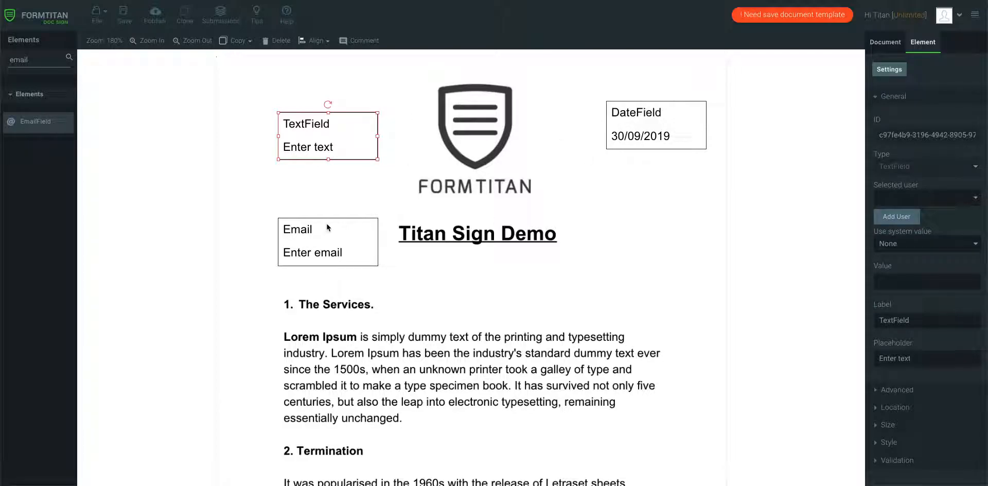
# - Expand the EmailField's Advanced settings and tick Hide label
pyautogui.scroll(-3)
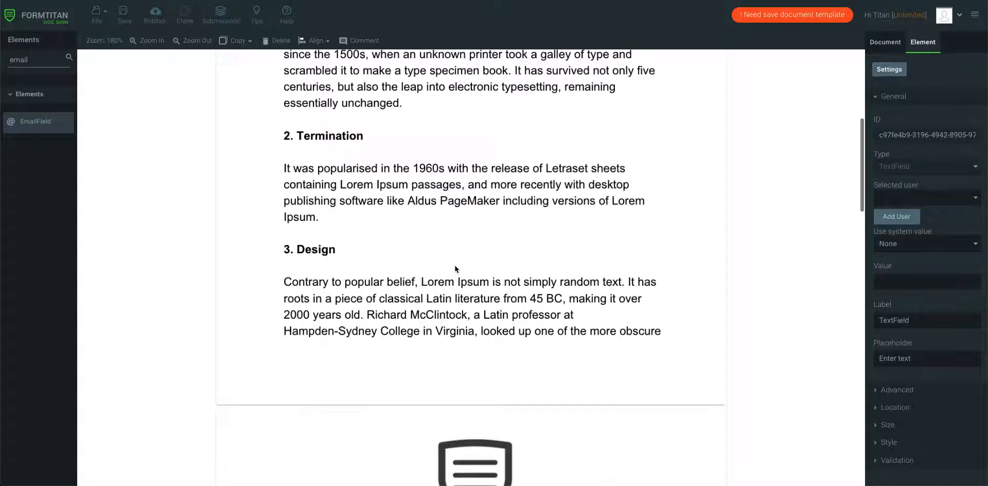
pyautogui.scroll(-3)
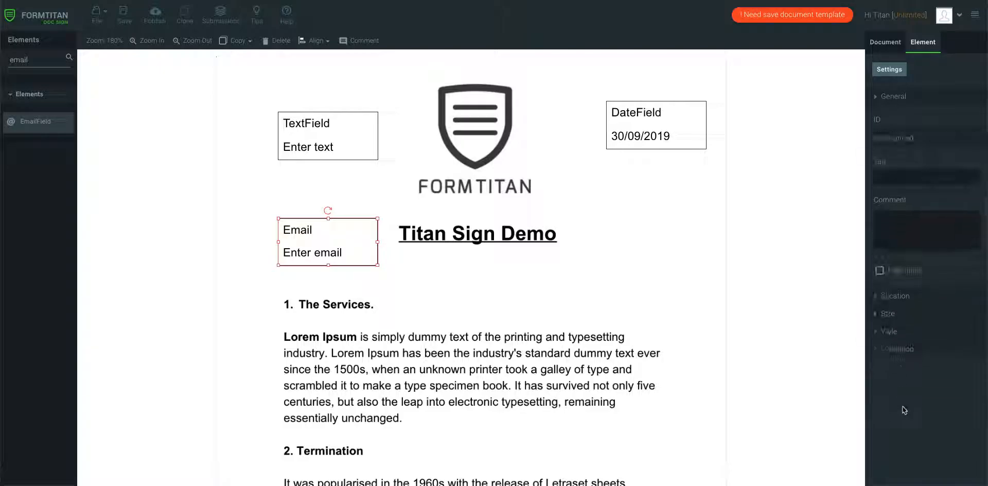
pyautogui.click(879, 253)
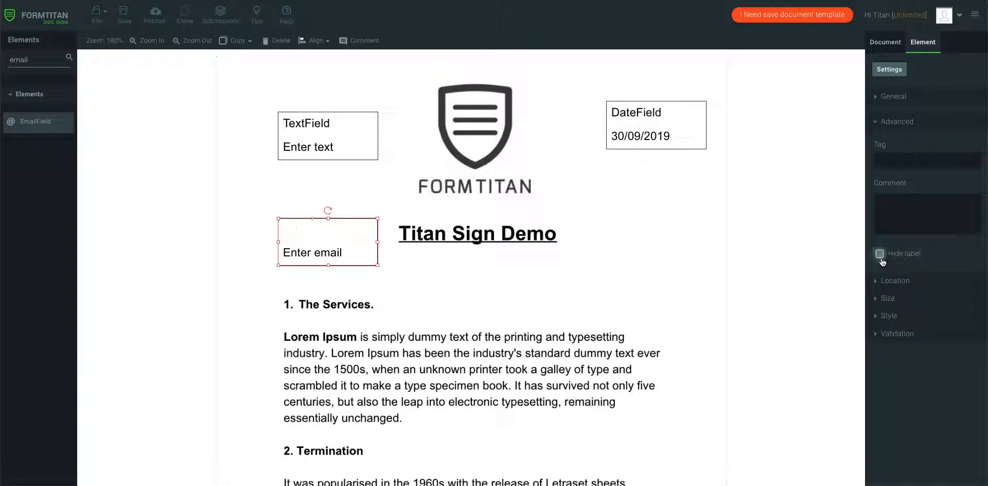
# - Tick Advanced > Hide label on the TextField and DateField so only inputs remain
pyautogui.click(879, 253)
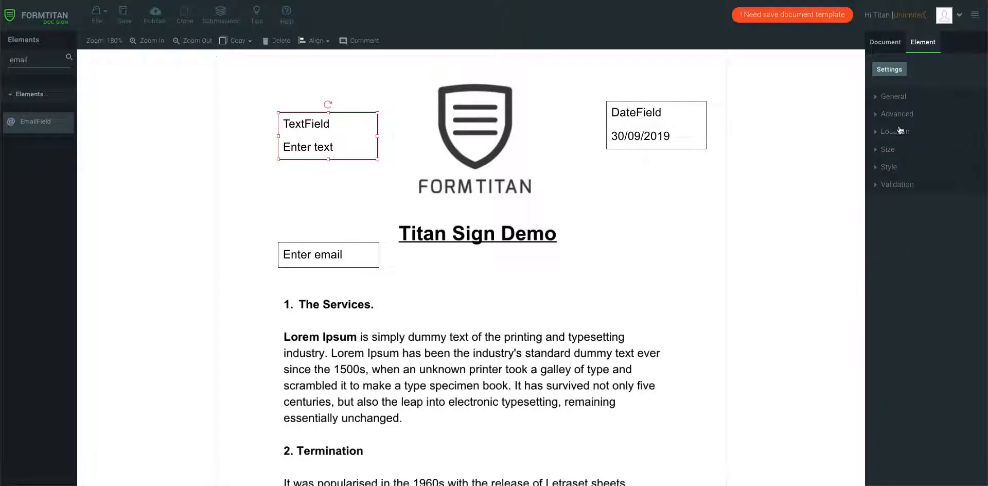
pyautogui.click(894, 113)
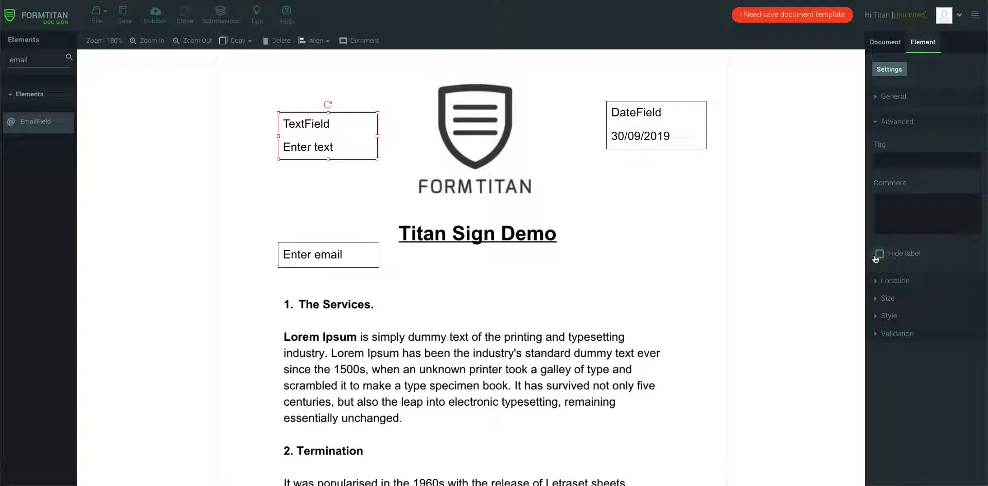
pyautogui.click(654, 125)
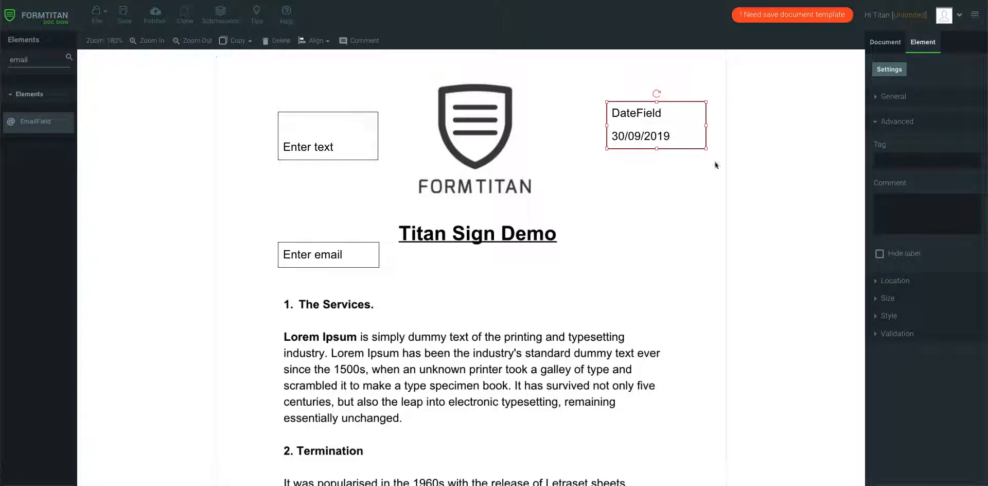
pyautogui.click(880, 253)
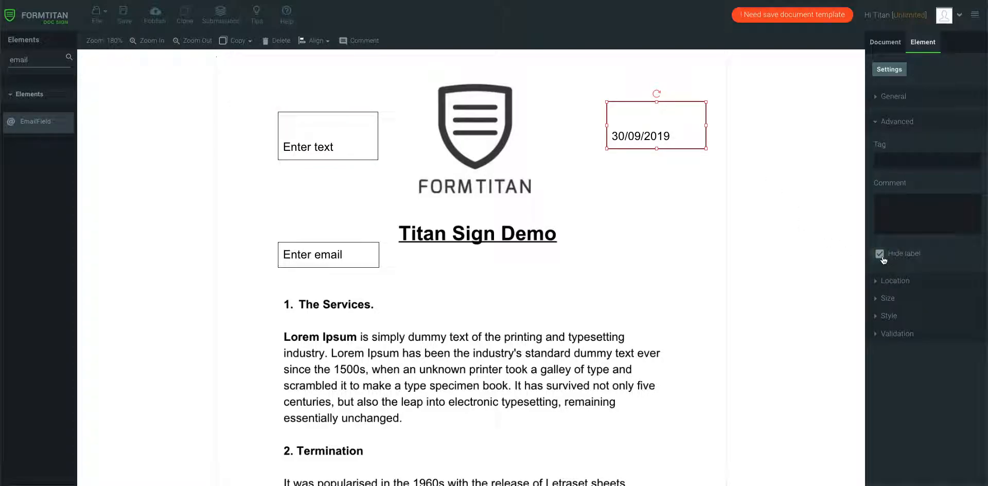